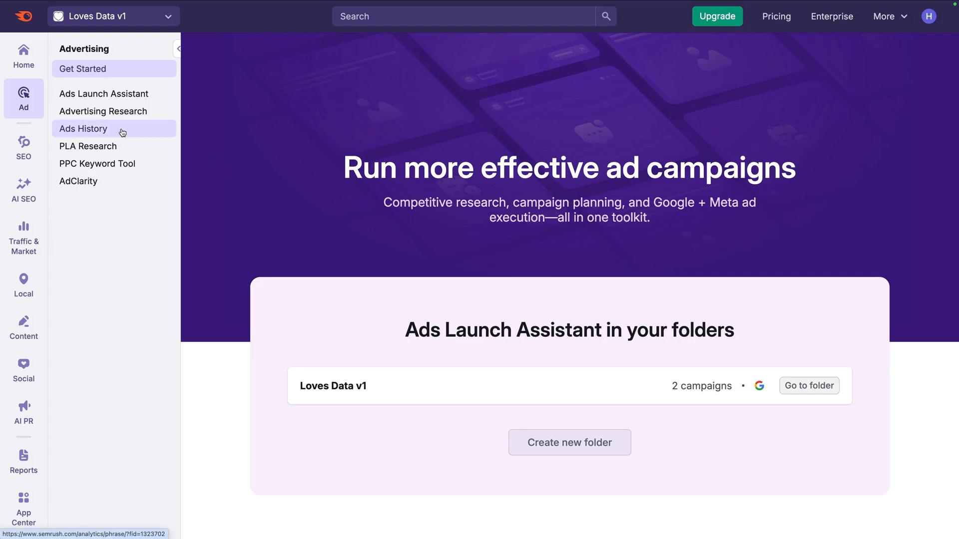
Open Ads History from the Advertising sidebar.
{"action": "left_click", "coordinate": [83, 128]}
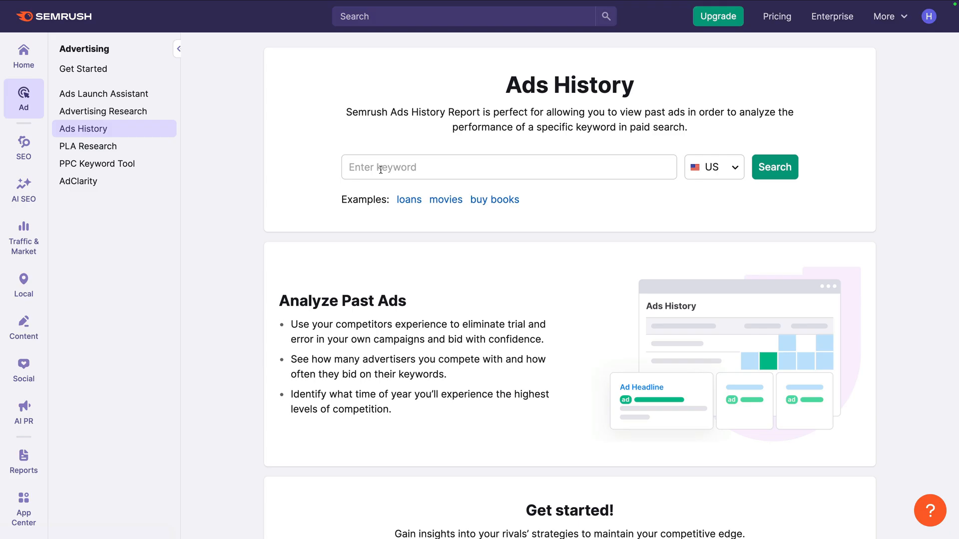
Enter the keyword 'ga4 training' and confirm the US country database.
{"action": "left_click", "coordinate": [509, 168]}
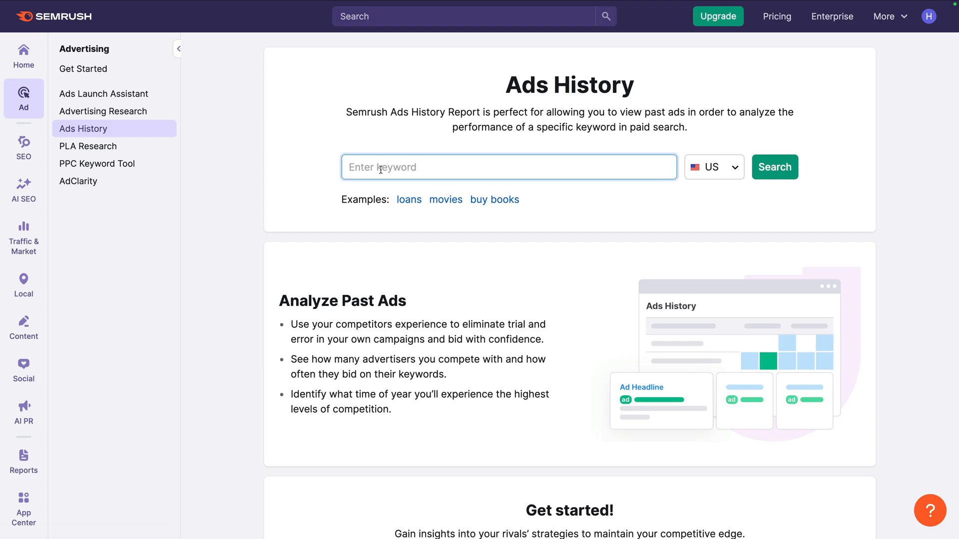
{"action": "type", "text": "ga4 training"}
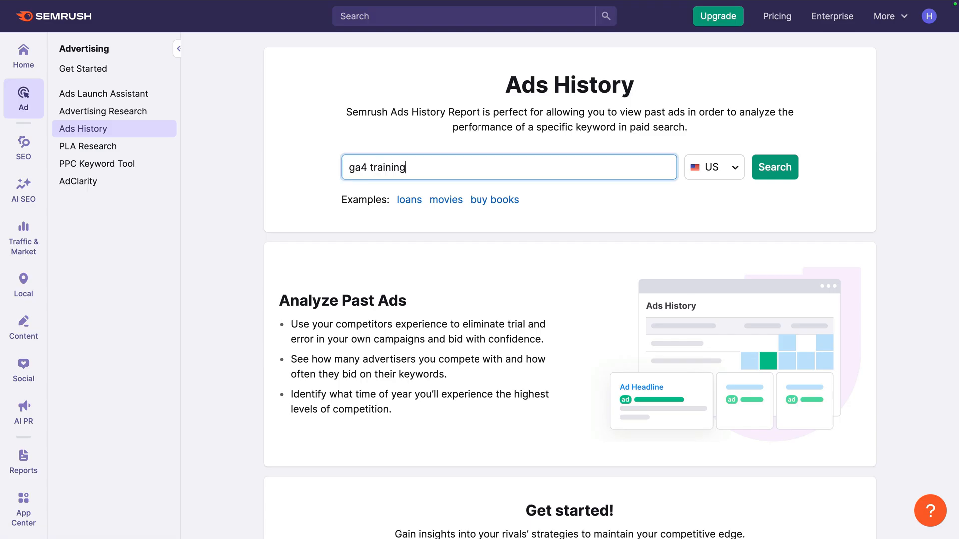
{"action": "mouse_move", "coordinate": [551, 176]}
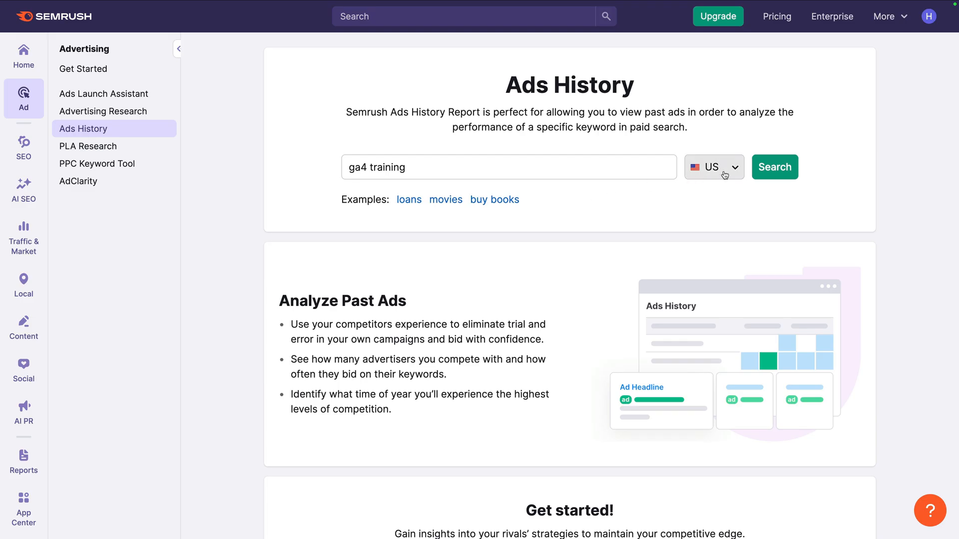
{"action": "left_click", "coordinate": [723, 167]}
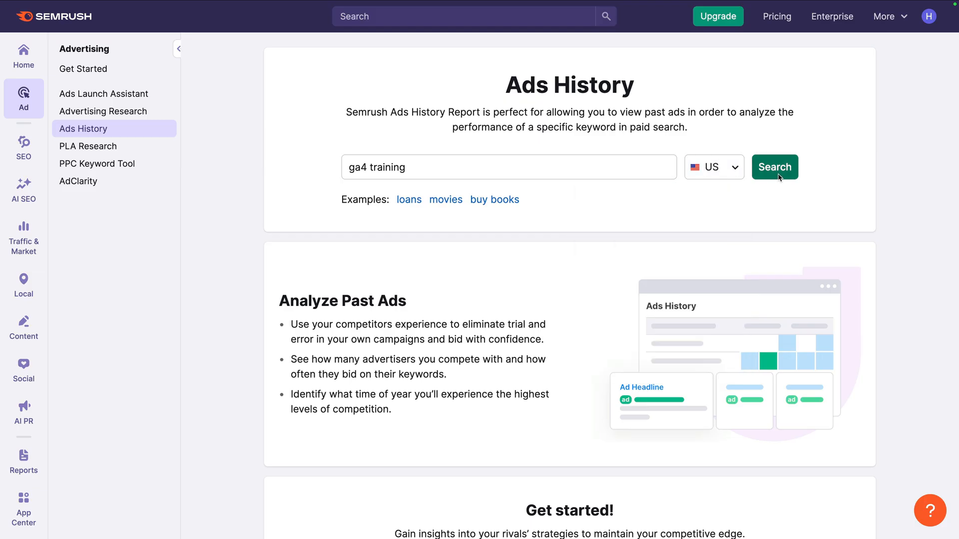
Run the search to show the three advertisers' monthly ad history for 'ga4 training'.
{"action": "left_click", "coordinate": [775, 167]}
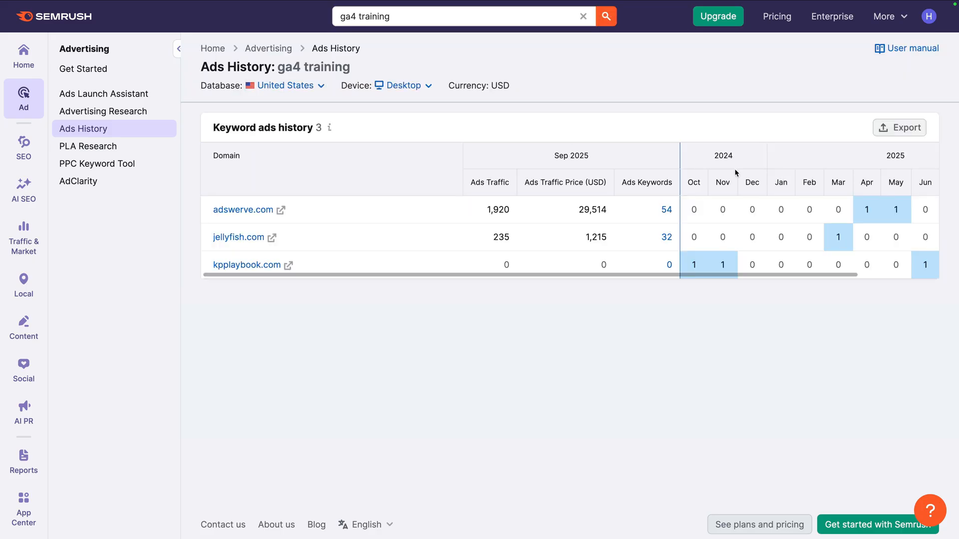
{"action": "mouse_move", "coordinate": [421, 167]}
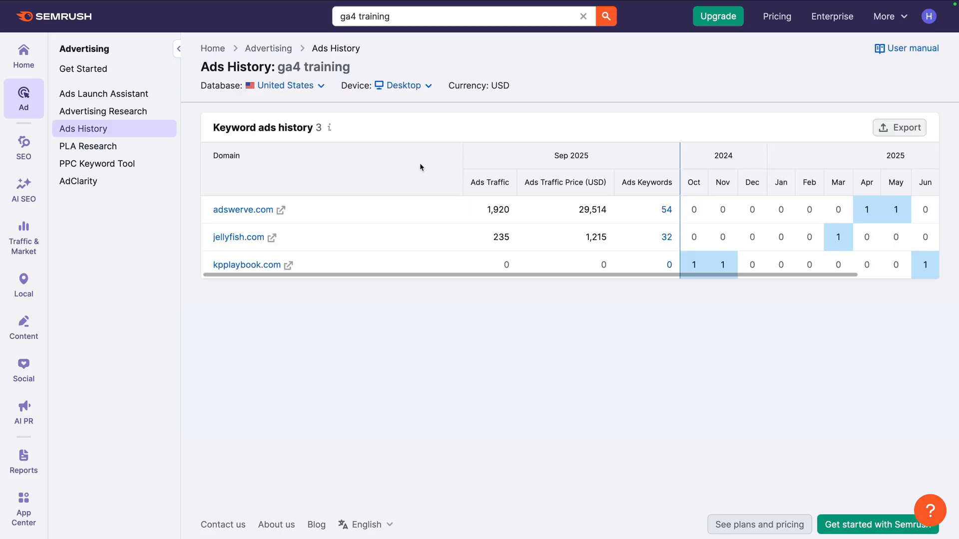
{"action": "mouse_move", "coordinate": [388, 266]}
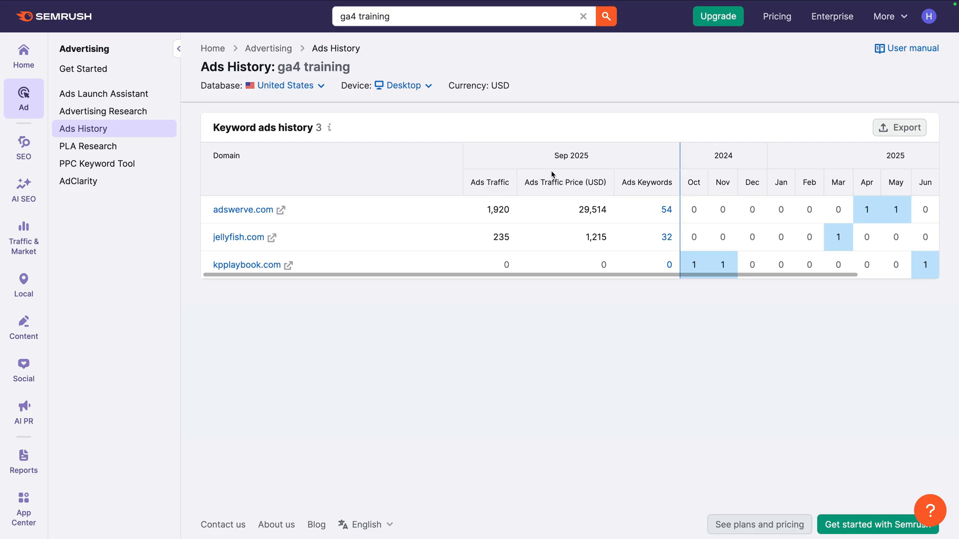
{"action": "mouse_move", "coordinate": [471, 211]}
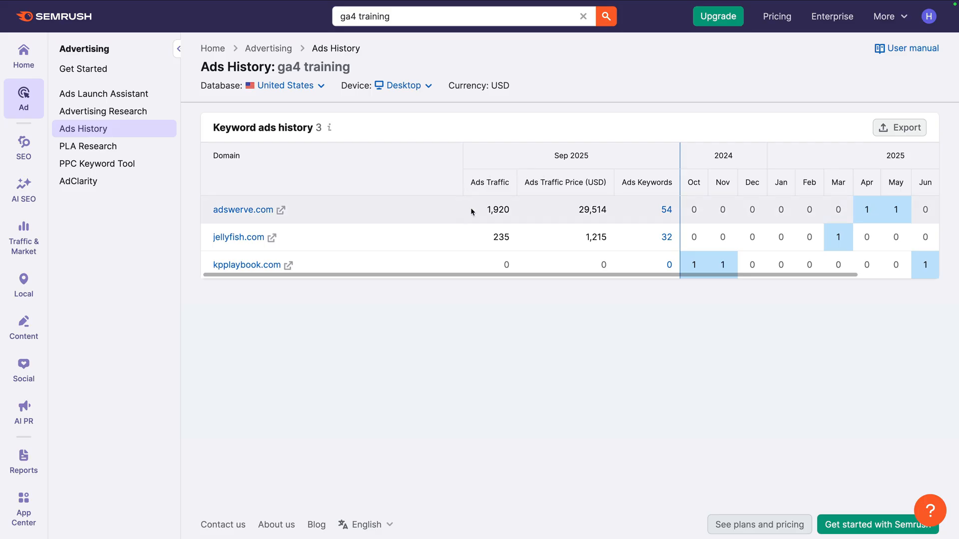
{"action": "mouse_move", "coordinate": [481, 214]}
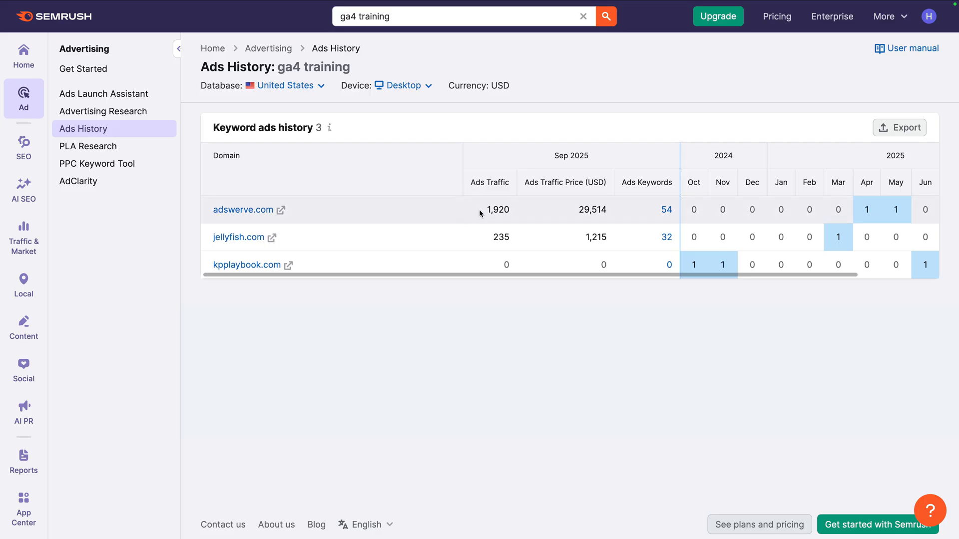
{"action": "mouse_move", "coordinate": [515, 194]}
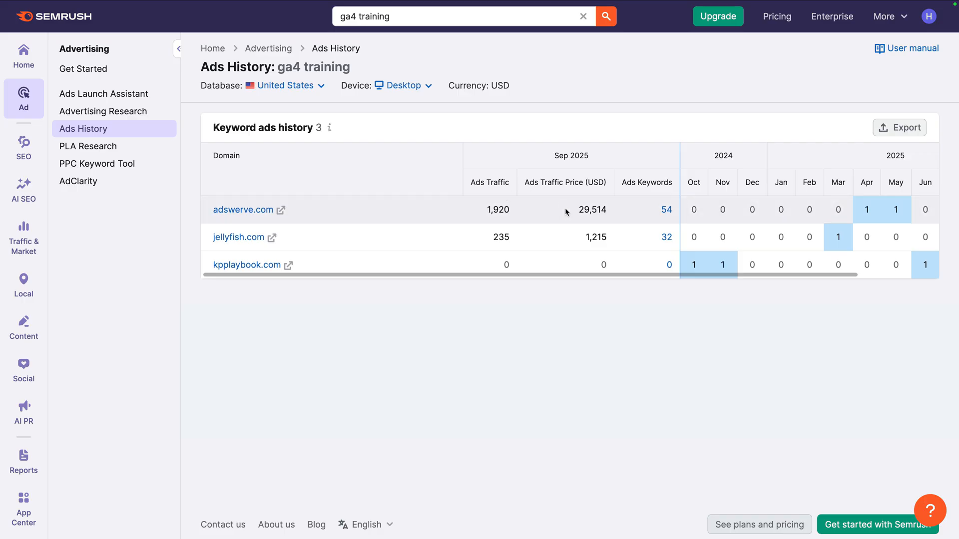
{"action": "mouse_move", "coordinate": [583, 200]}
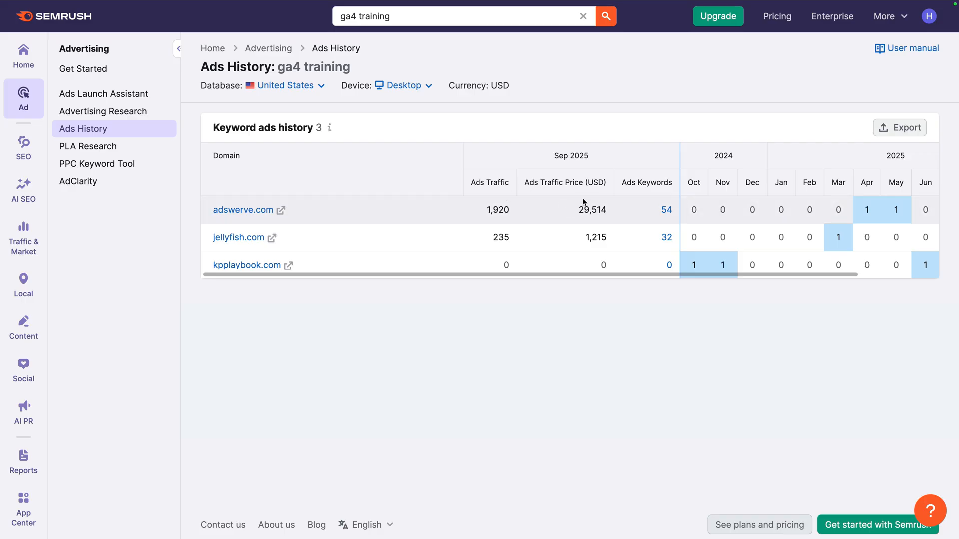
{"action": "mouse_move", "coordinate": [656, 214]}
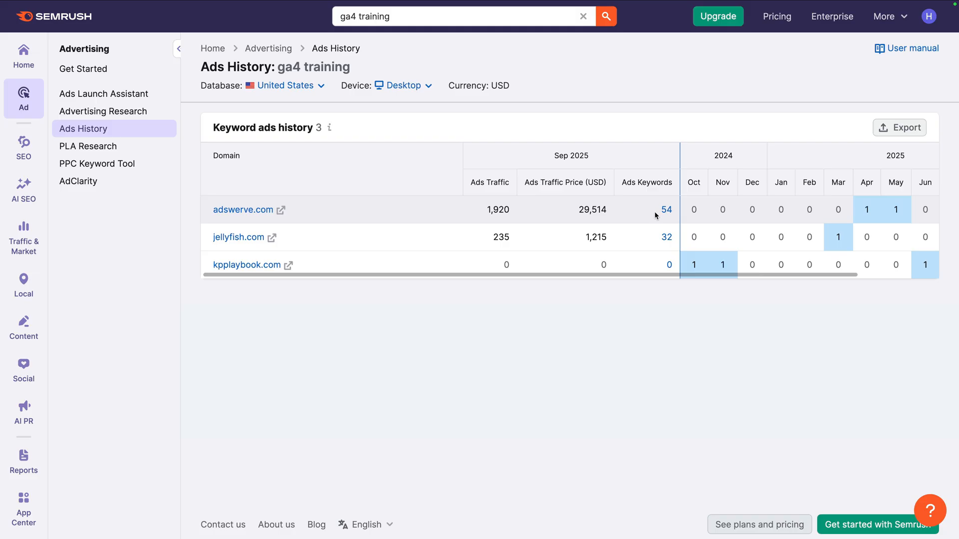
{"action": "mouse_move", "coordinate": [717, 221]}
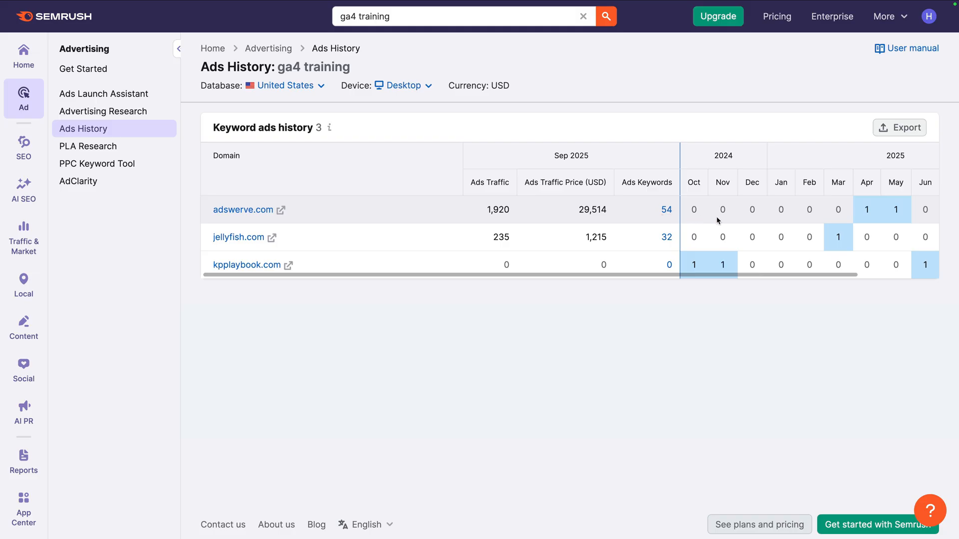
Scroll the ads history table right to see monthly counts through September 2025.
{"action": "scroll", "scroll_direction": "right", "scroll_amount": 3}
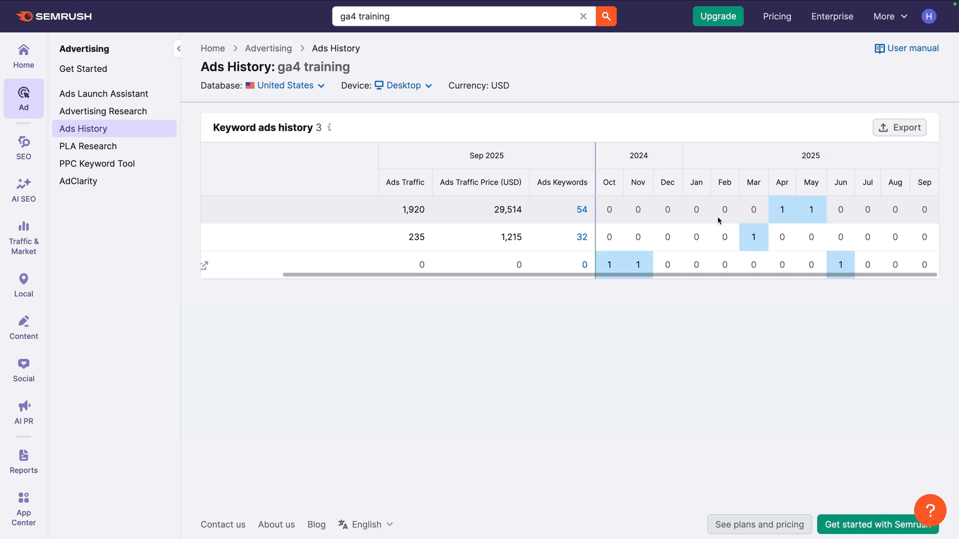
{"action": "mouse_move", "coordinate": [762, 212]}
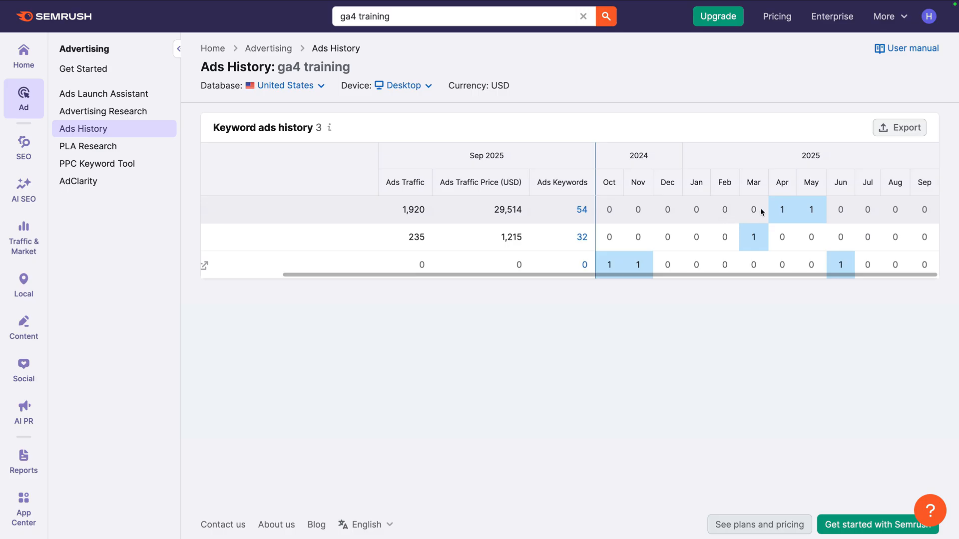
{"action": "mouse_move", "coordinate": [849, 213]}
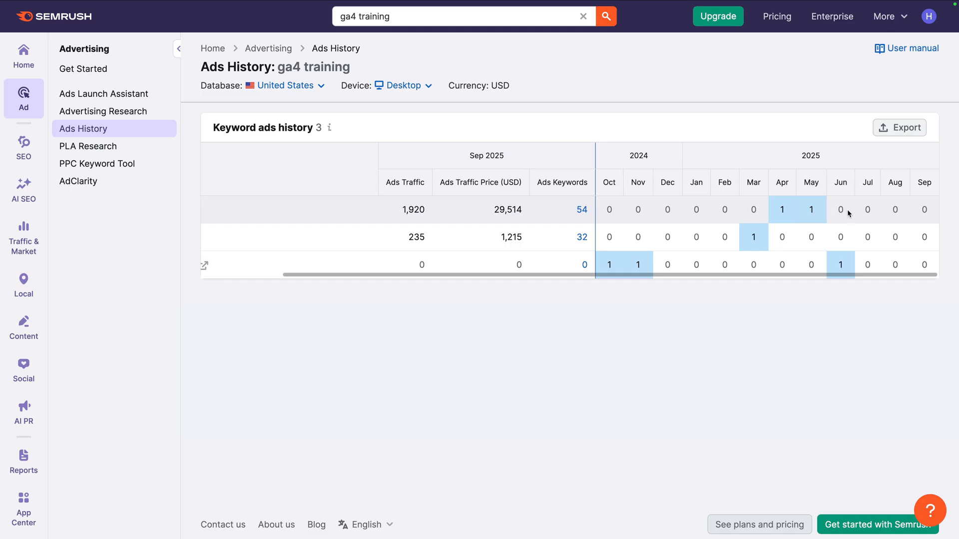
{"action": "mouse_move", "coordinate": [811, 209]}
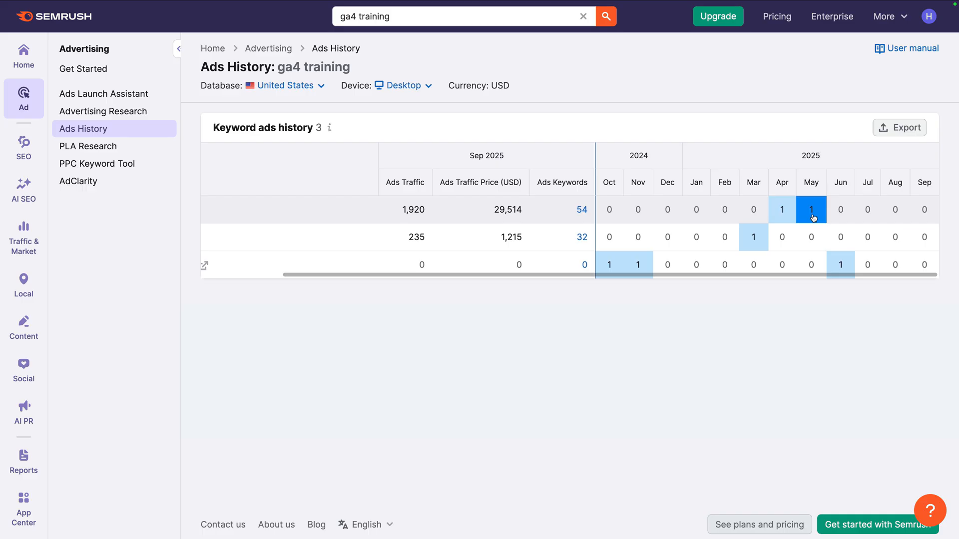
Expand the first competitor's April–May 2025 ads and second competitor's March 2025 ad.
{"action": "left_click", "coordinate": [811, 210]}
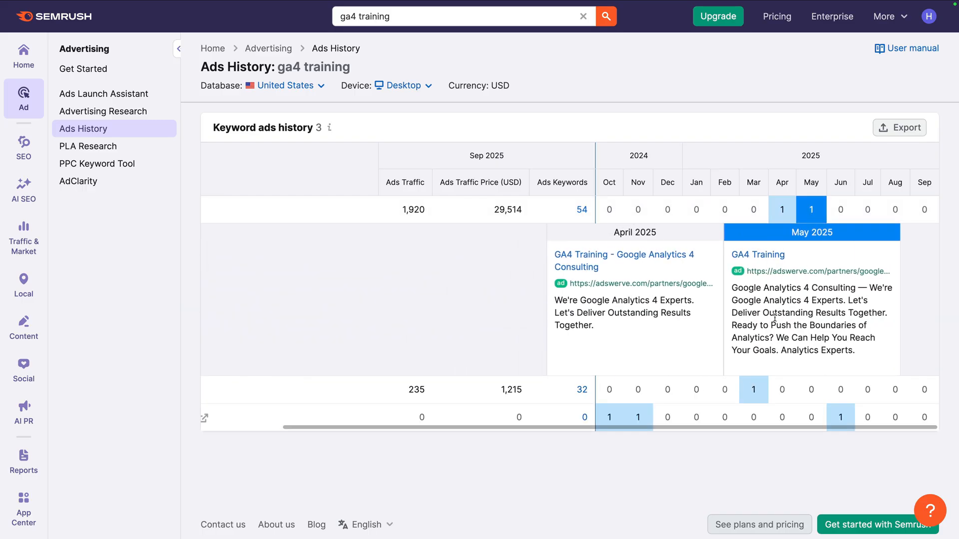
{"action": "mouse_move", "coordinate": [692, 344]}
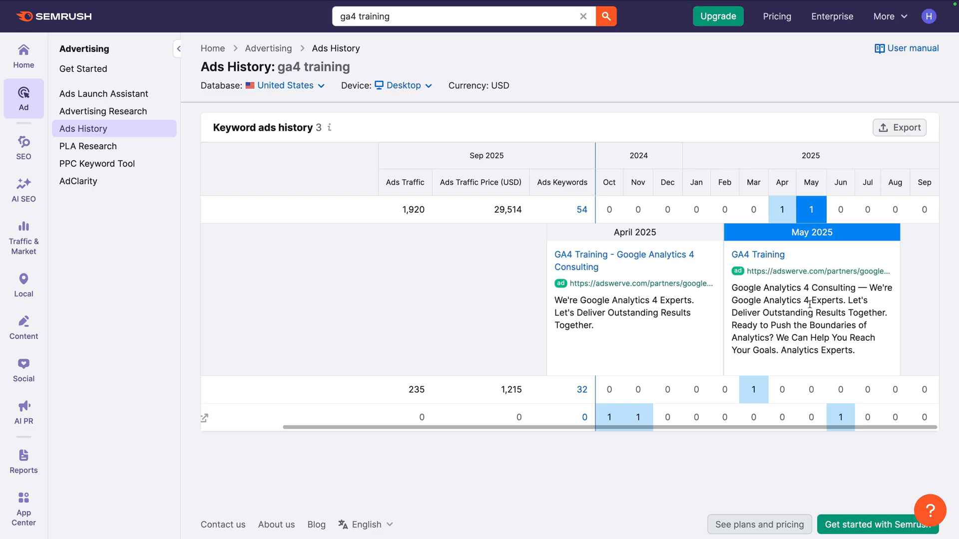
{"action": "mouse_move", "coordinate": [812, 301]}
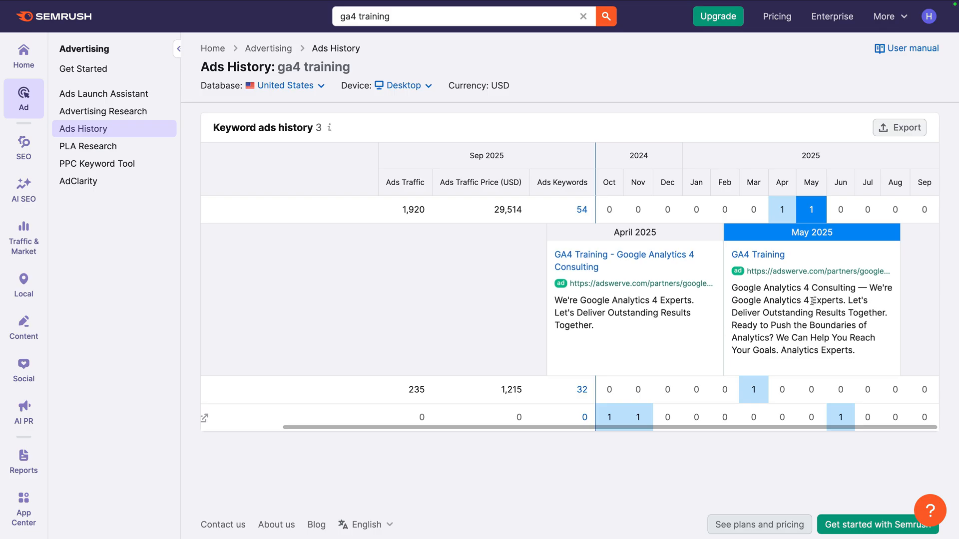
{"action": "double_click", "coordinate": [826, 301]}
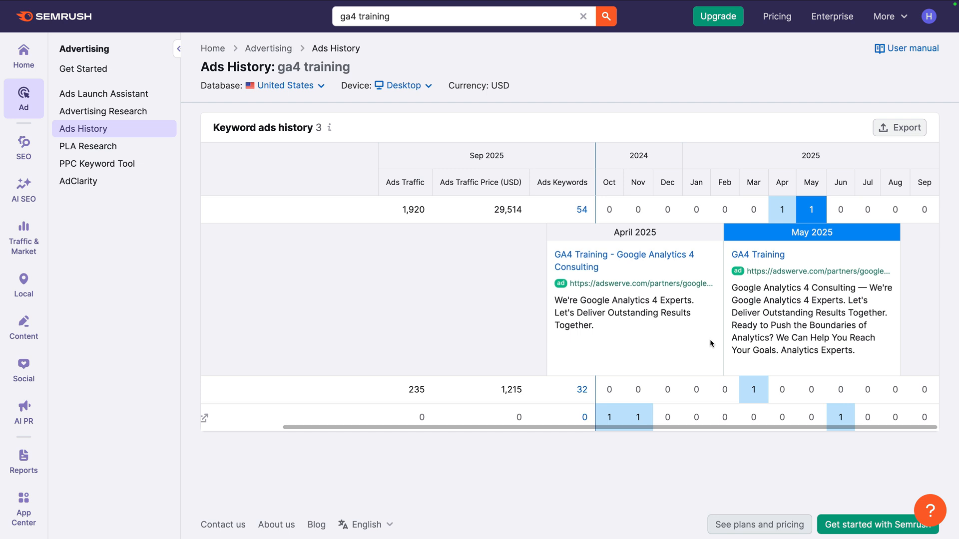
{"action": "mouse_move", "coordinate": [739, 374]}
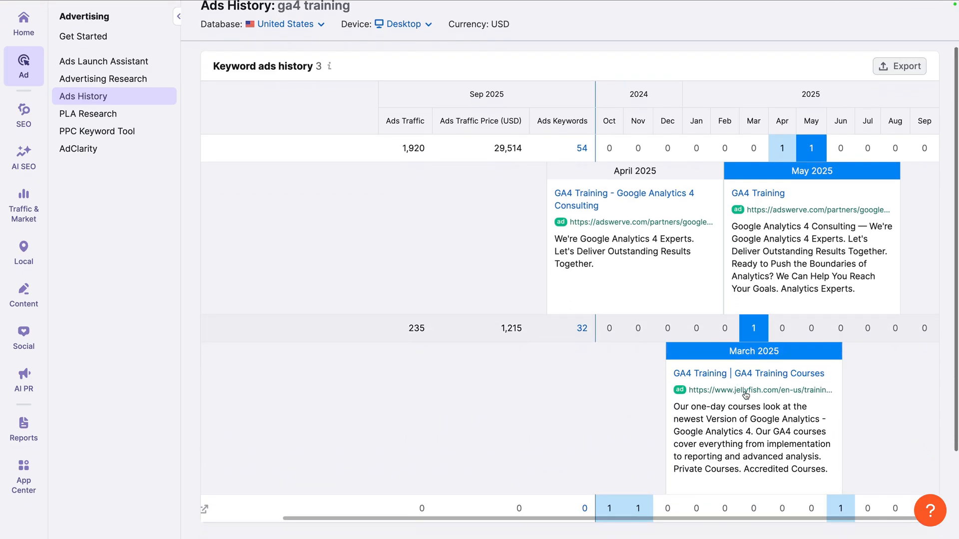
Scroll down to review the third competitor's October 2024, November 2024 and June 2025 ads.
{"action": "scroll", "scroll_direction": "down", "scroll_amount": 3}
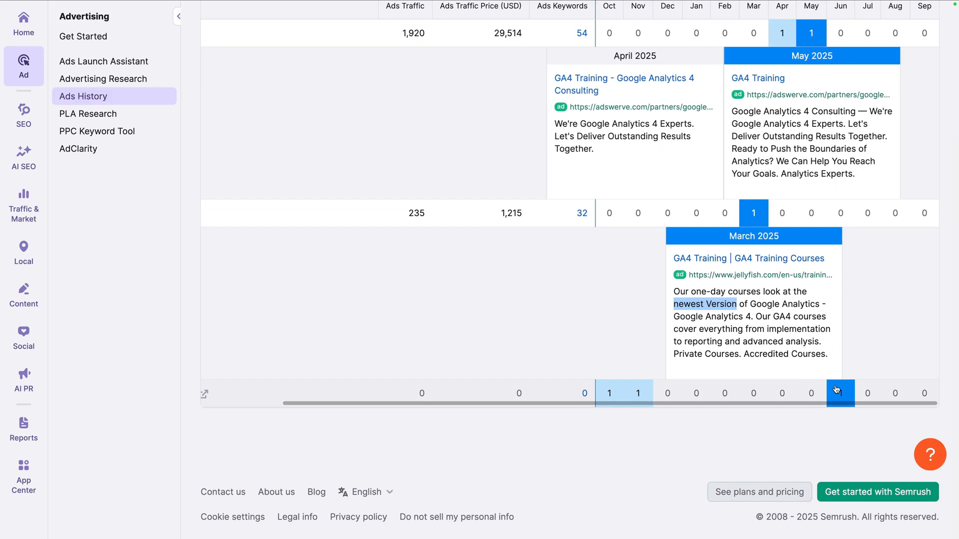
{"action": "scroll", "scroll_direction": "down", "scroll_amount": 3}
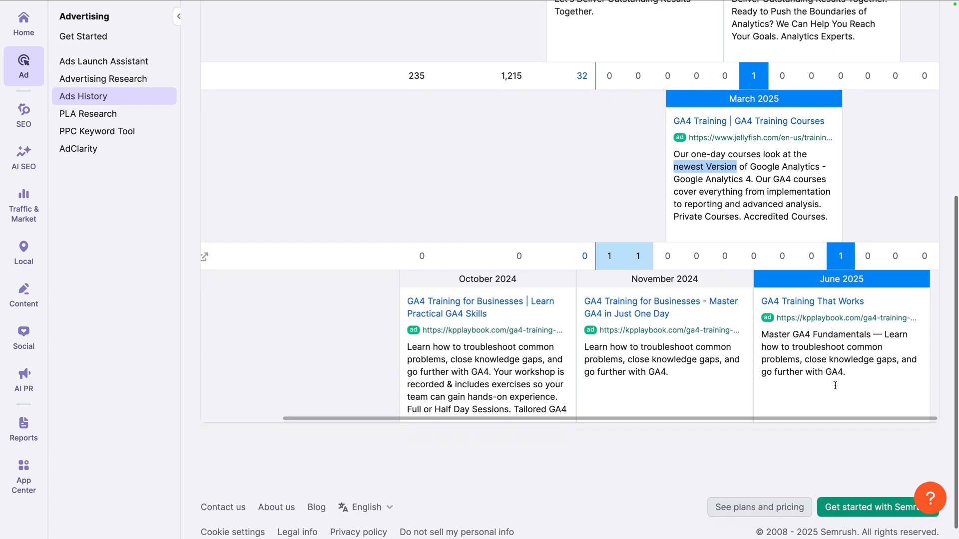
{"action": "scroll", "scroll_direction": "down", "scroll_amount": 3}
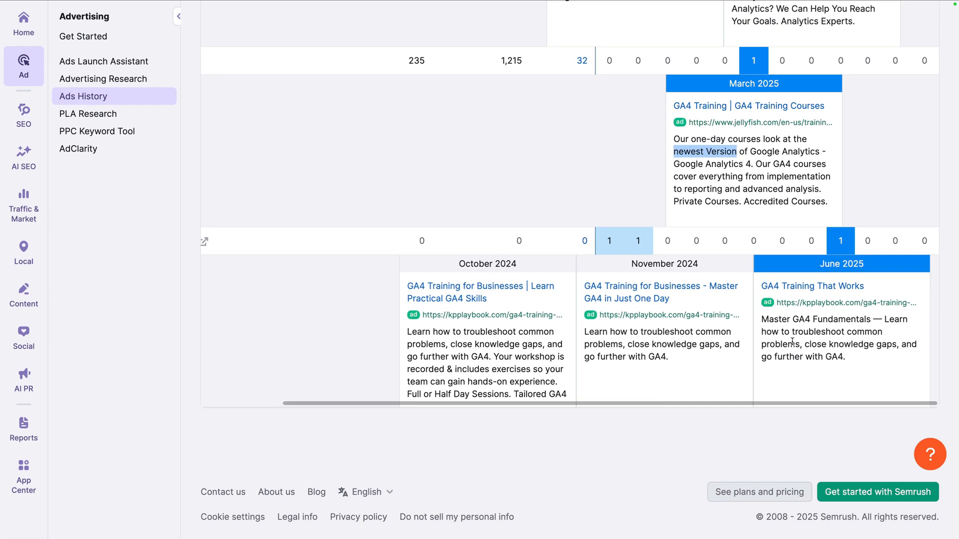
{"action": "mouse_move", "coordinate": [867, 345]}
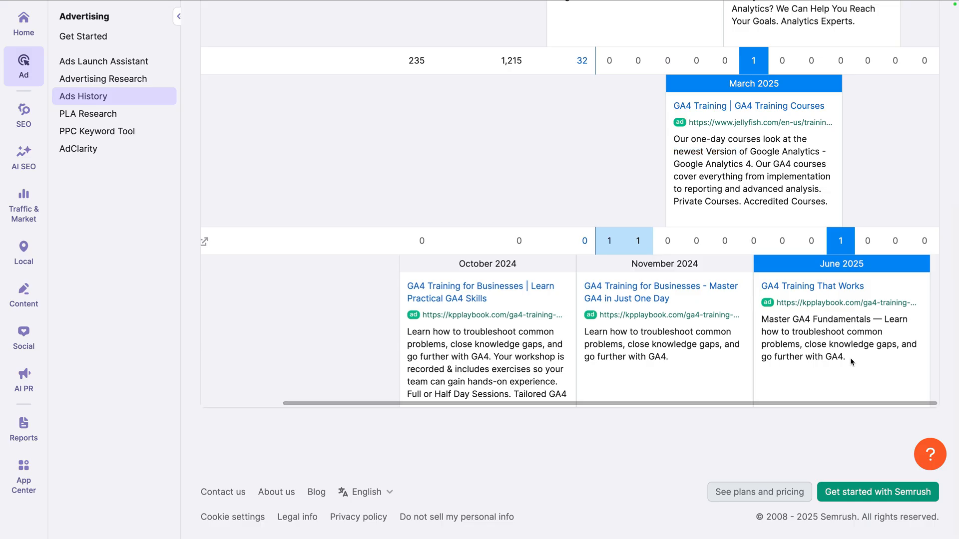
{"action": "scroll", "scroll_direction": "down", "scroll_amount": 3}
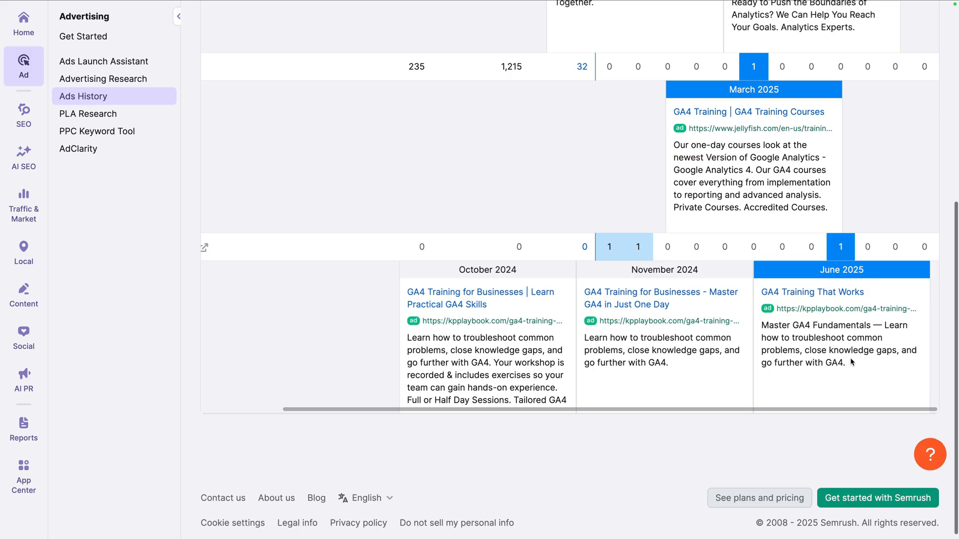
Scroll back up and bring up link options for the May 2025 'GA4 Training' headline.
{"action": "scroll", "scroll_direction": "up", "scroll_amount": 3}
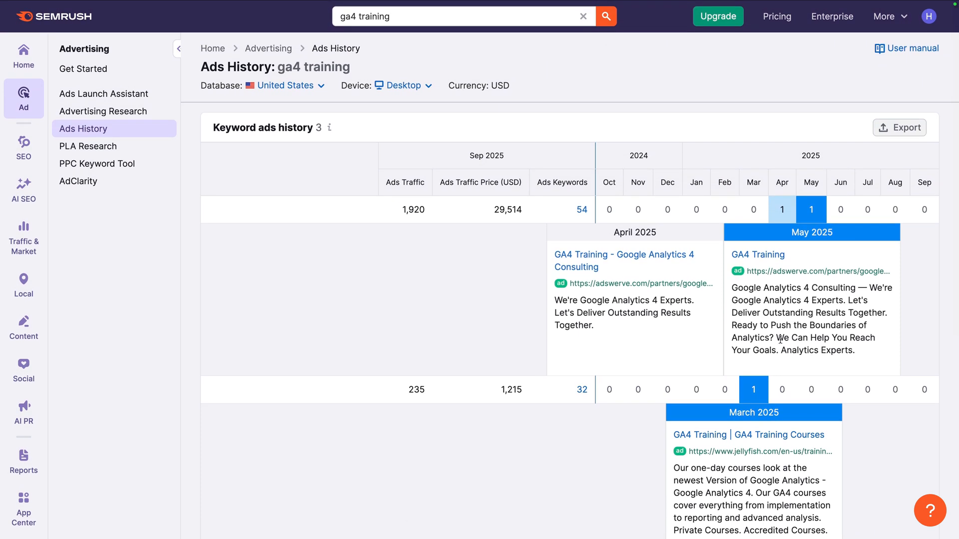
{"action": "mouse_move", "coordinate": [699, 339]}
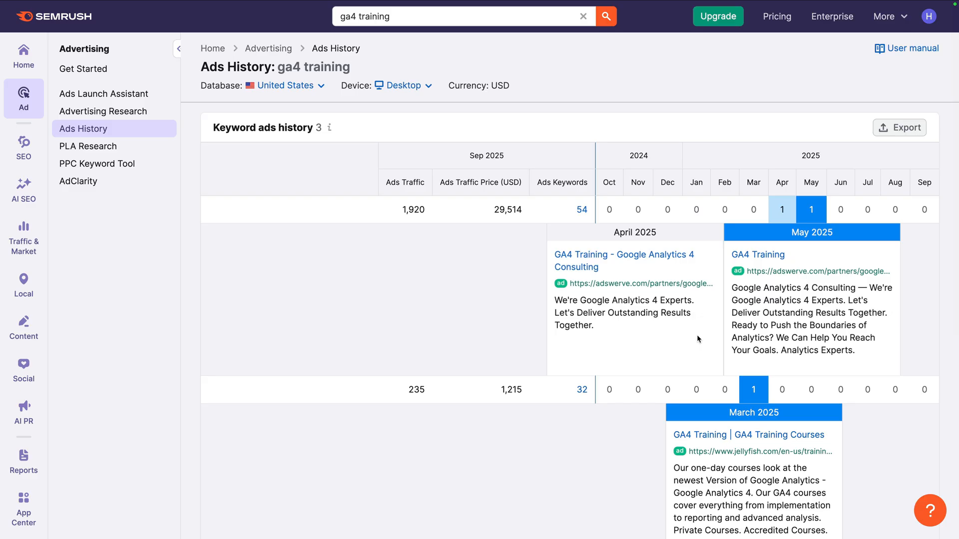
{"action": "mouse_move", "coordinate": [644, 259]}
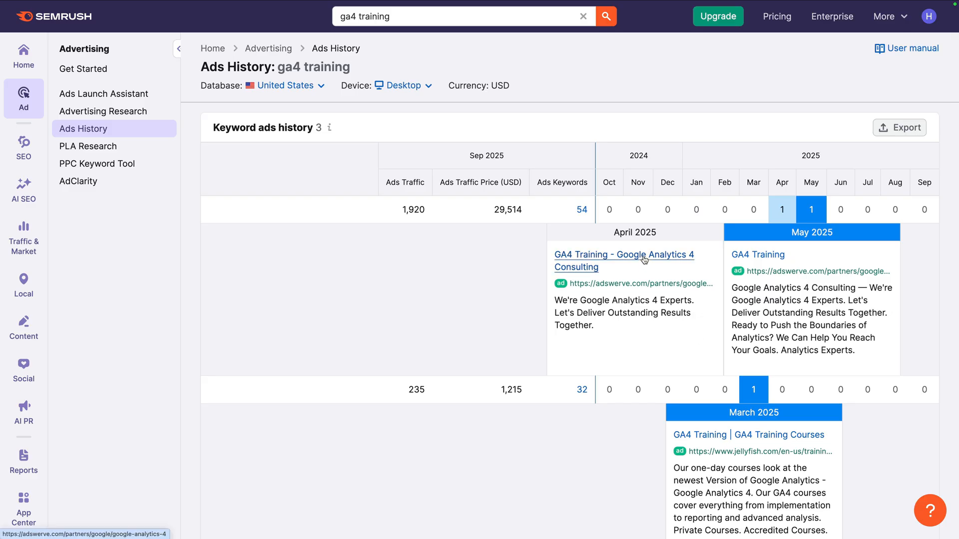
{"action": "mouse_move", "coordinate": [706, 257]}
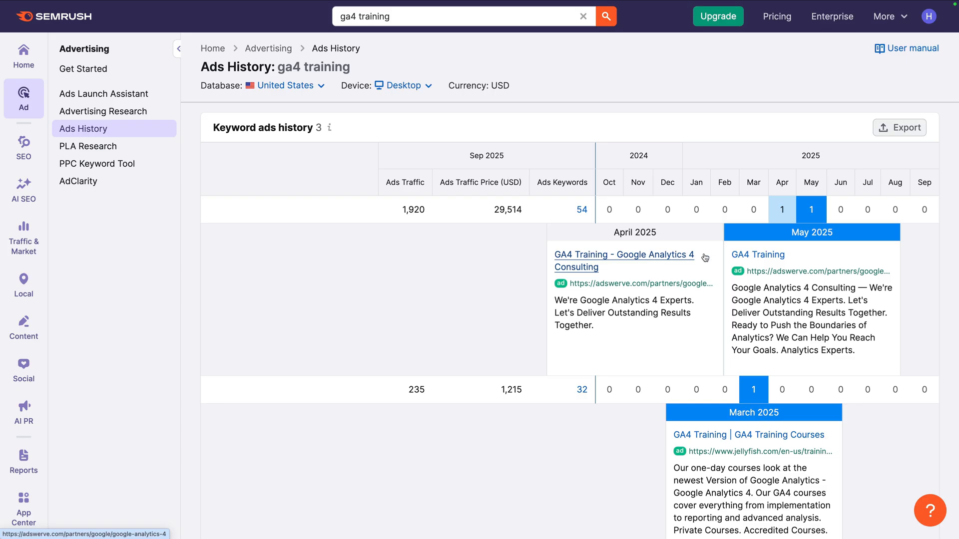
{"action": "mouse_move", "coordinate": [755, 259]}
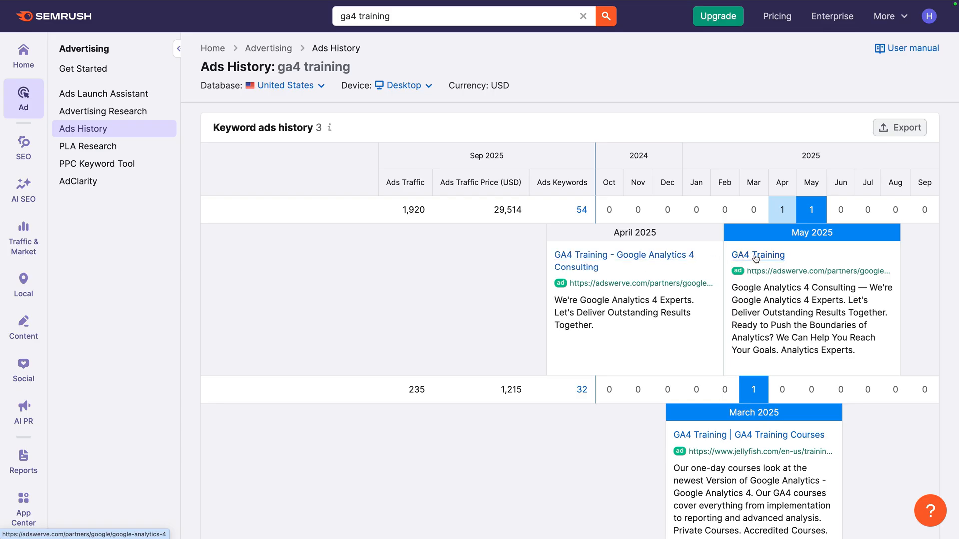
{"action": "right_click", "coordinate": [758, 255]}
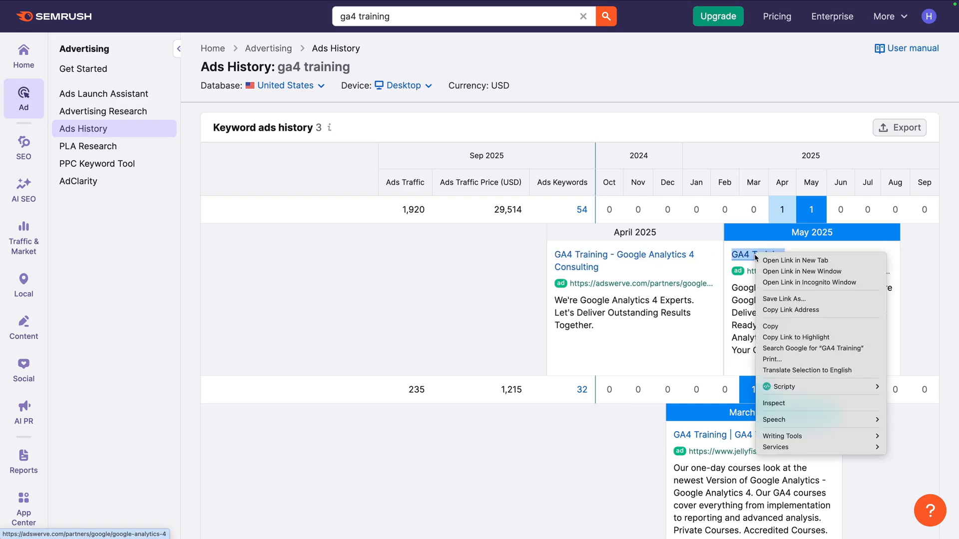
{"action": "mouse_move", "coordinate": [794, 327]}
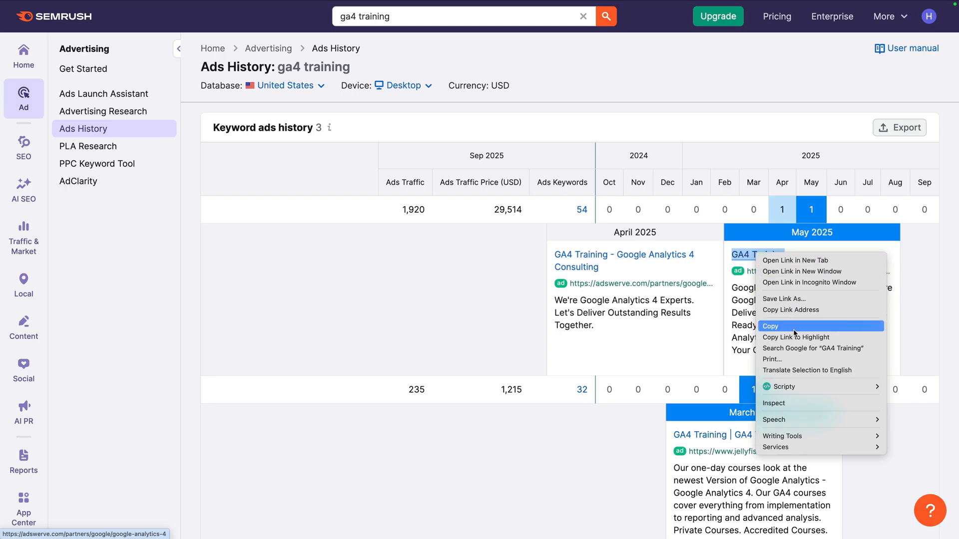